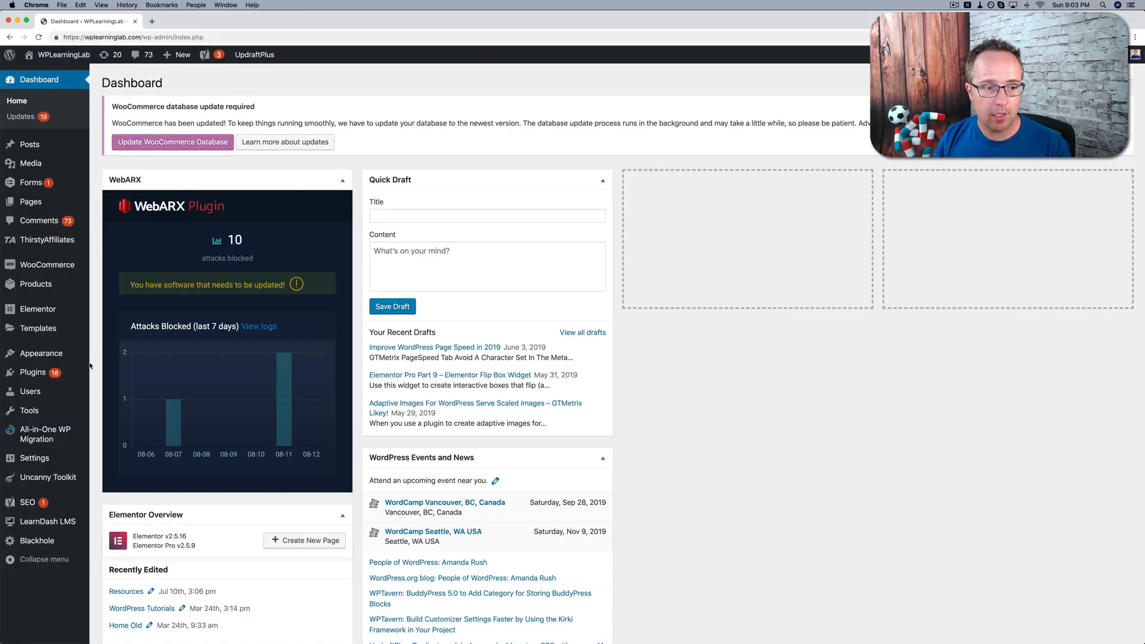
Search the plugin directory for 'user switching' and confirm User Switching is Active.
left_click(33, 372)
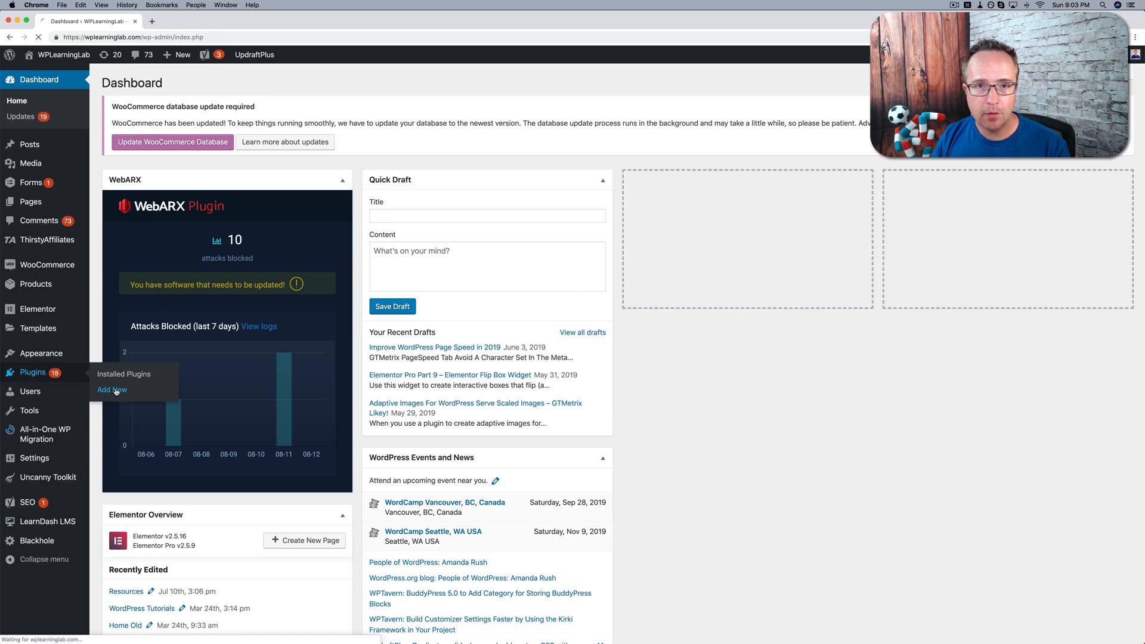
left_click(112, 389)
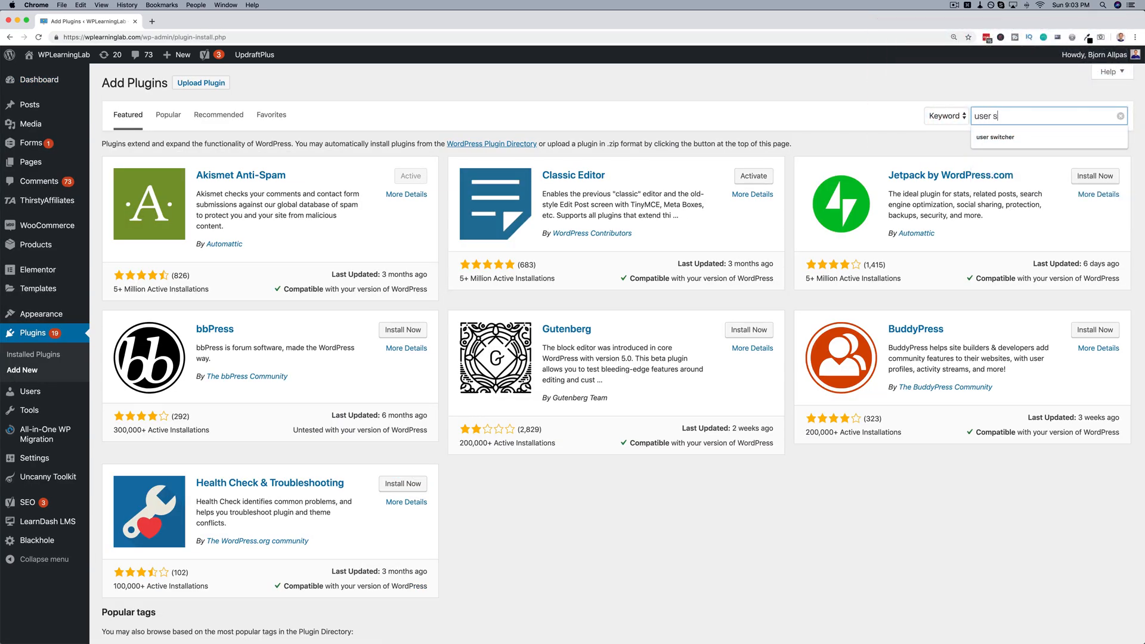
type("witching")
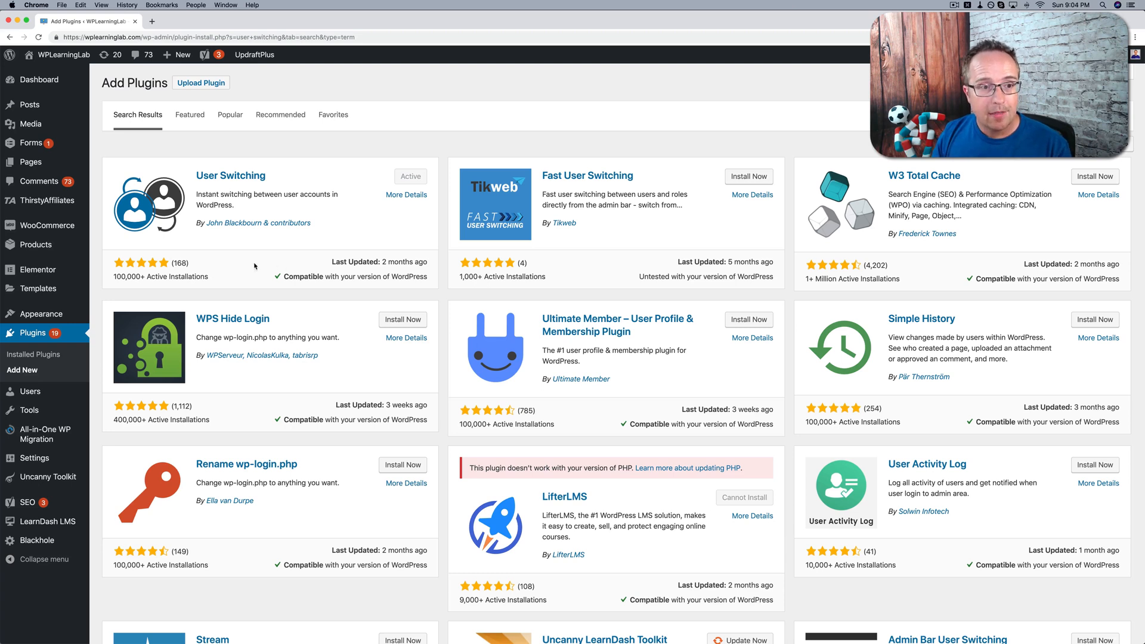
mouse_move(266, 225)
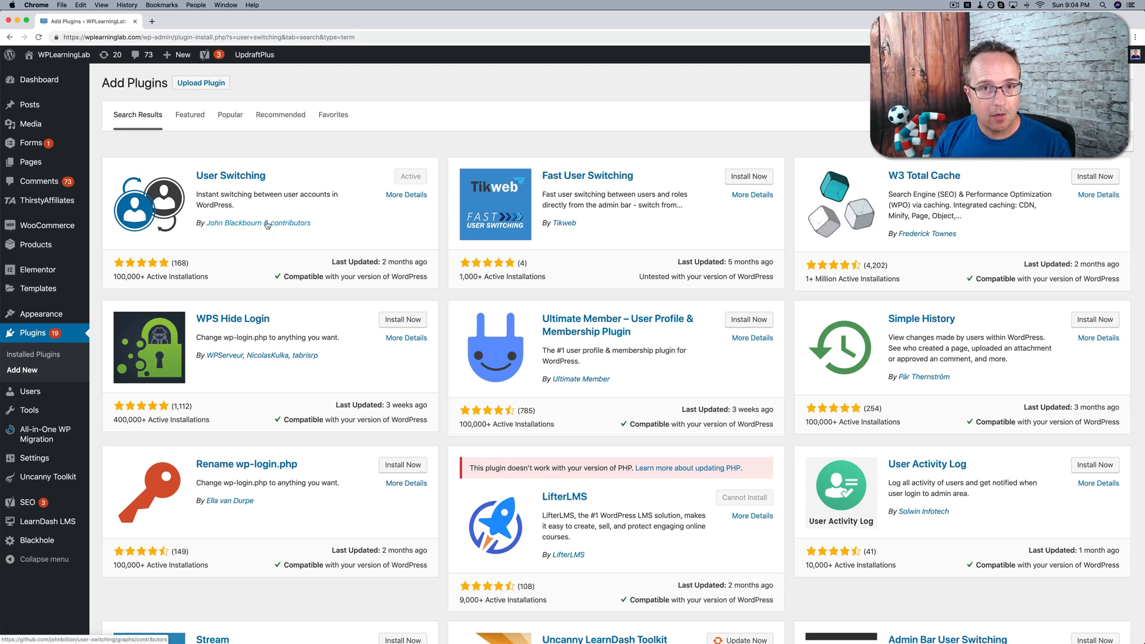
mouse_move(30, 391)
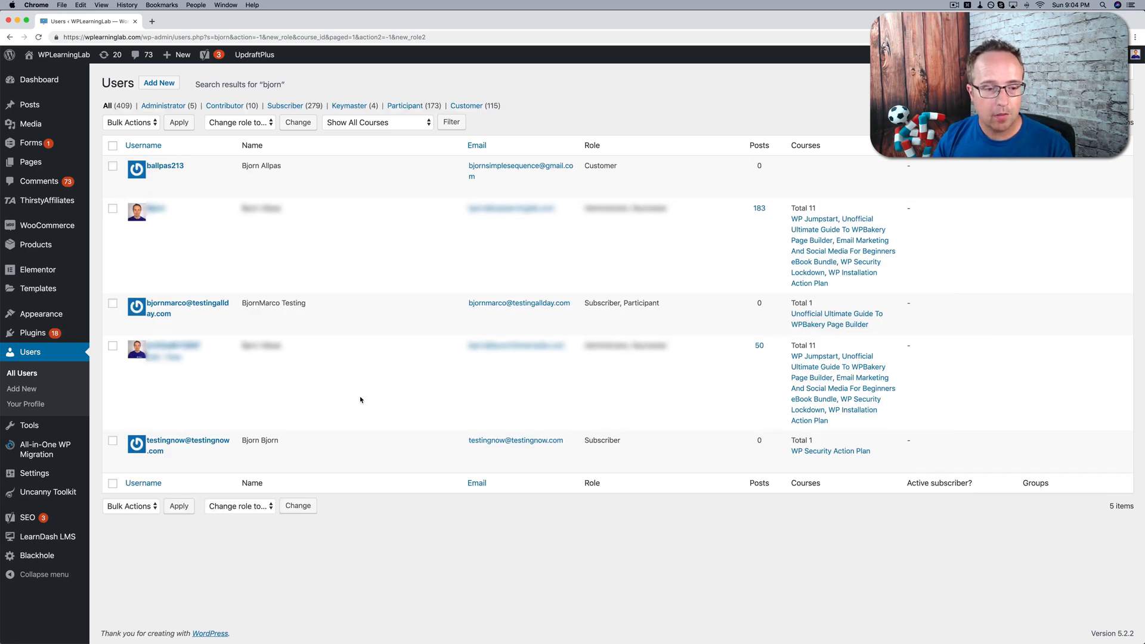
mouse_move(188, 439)
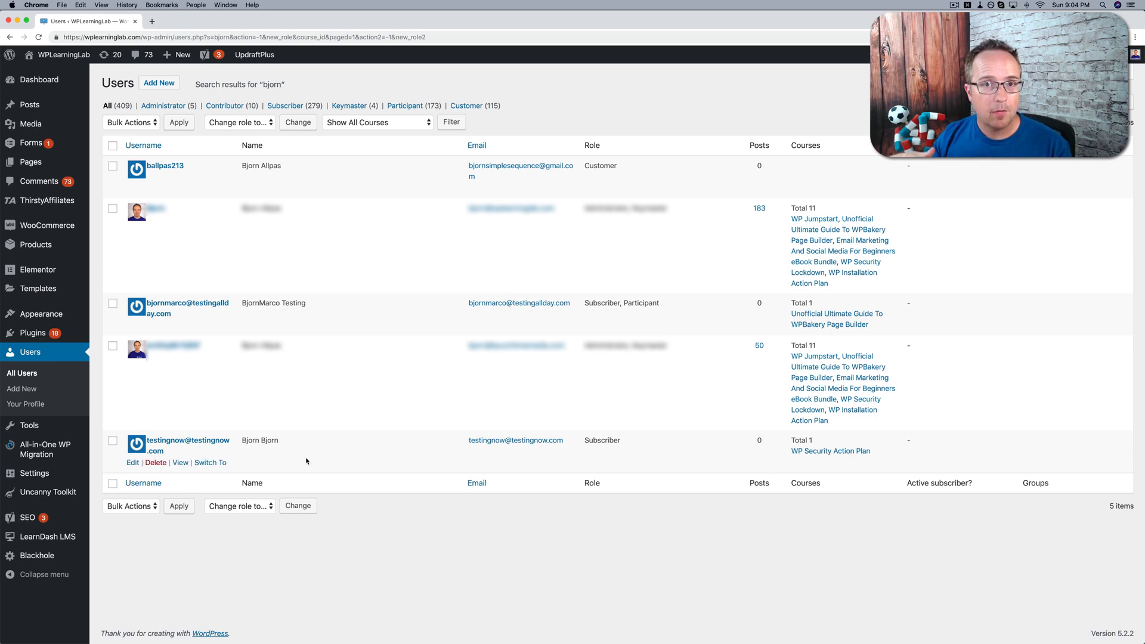
mouse_move(900, 473)
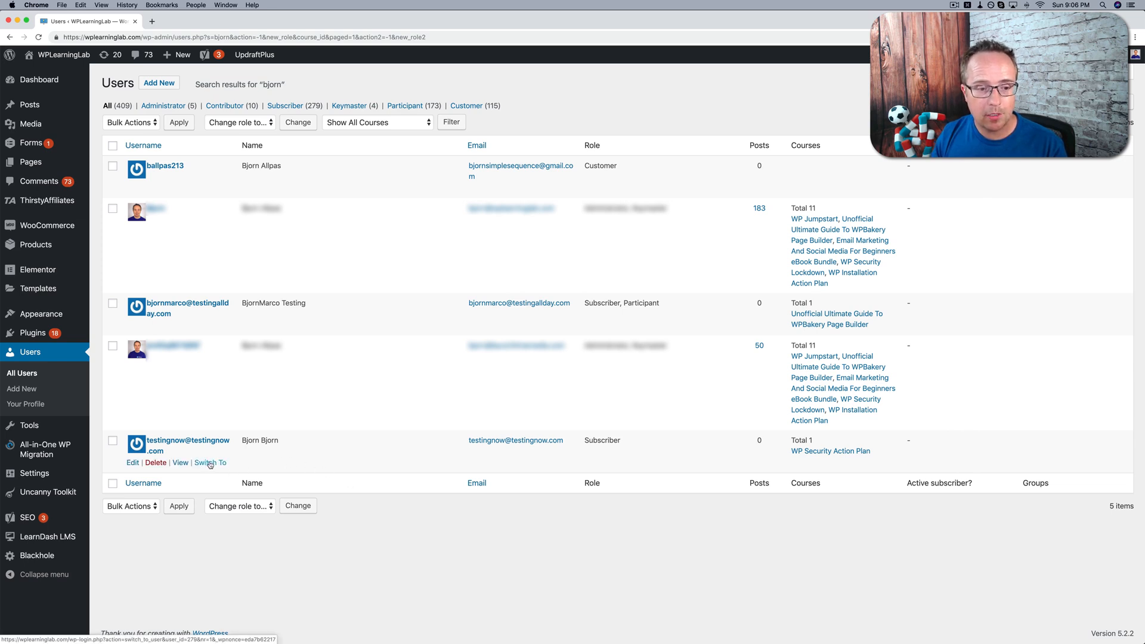
Switch To the subscriber test account among the 'bjorn' user results.
left_click(209, 462)
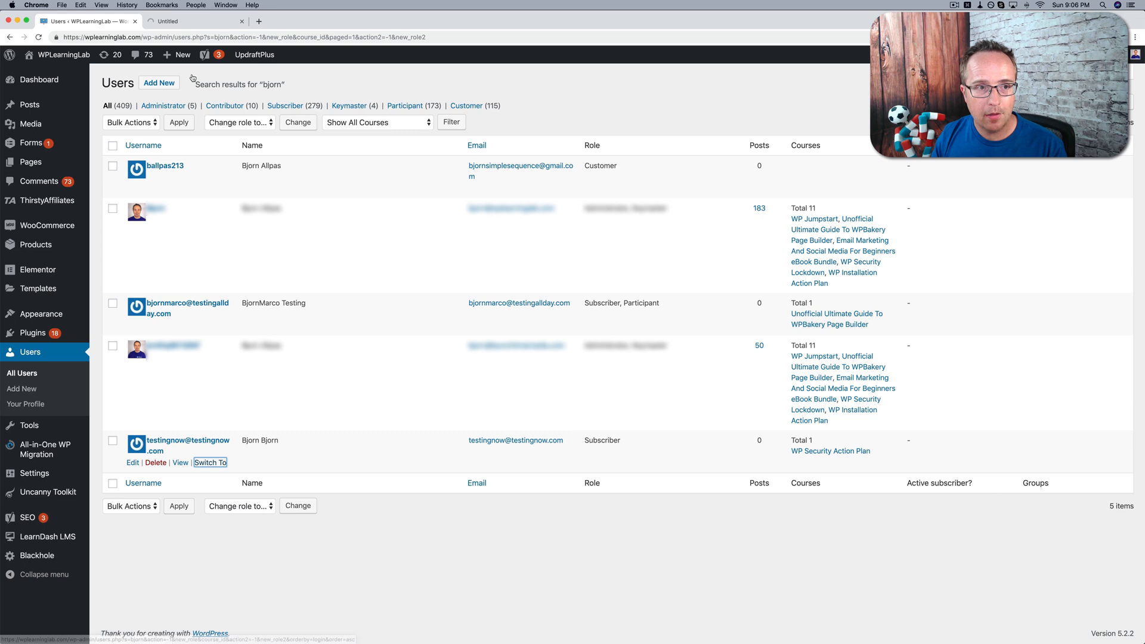
In the new tab, expand WP Security Action Plan progress showing 0% complete.
left_click(211, 462)
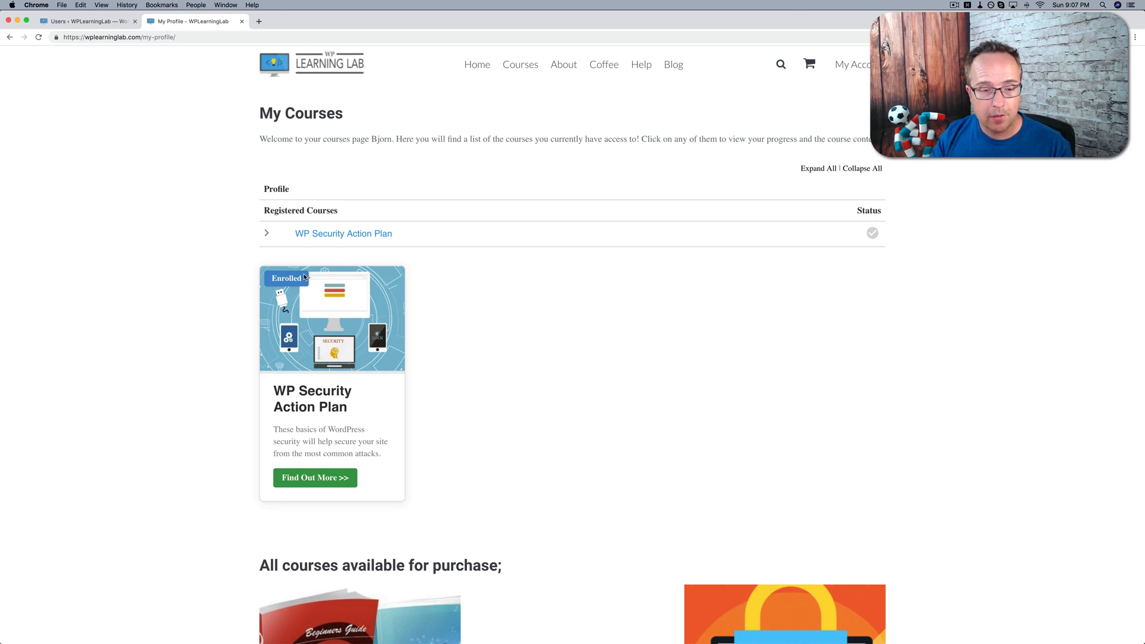
left_click(266, 233)
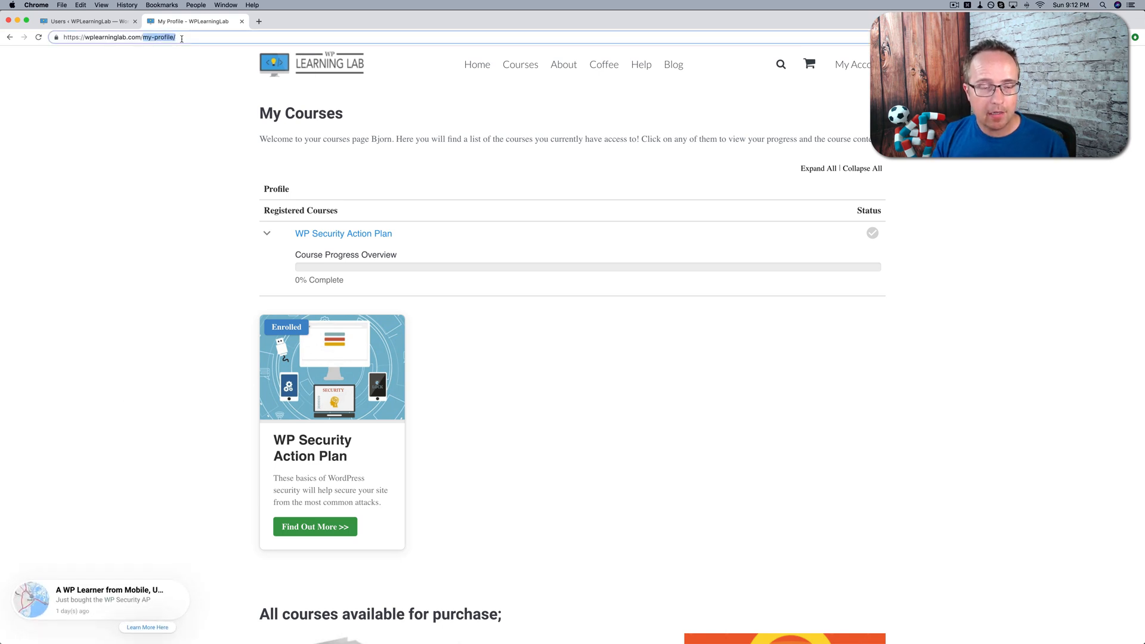
Try wp-admin as the test user, then use 'Switch back to' on My Account.
type("wp-admin")
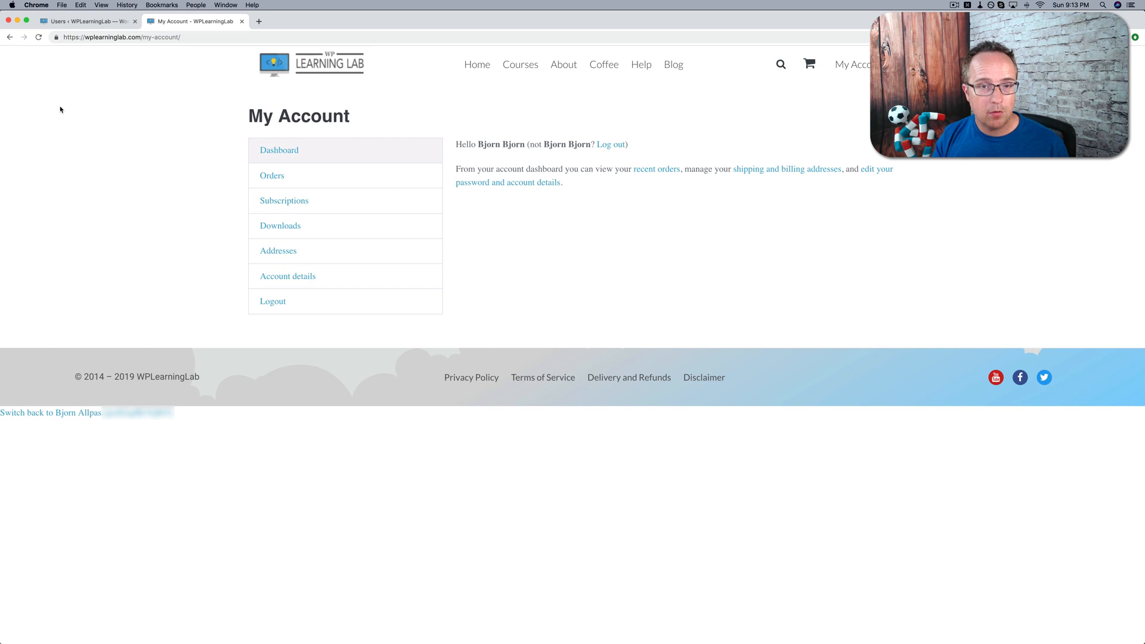
mouse_move(213, 315)
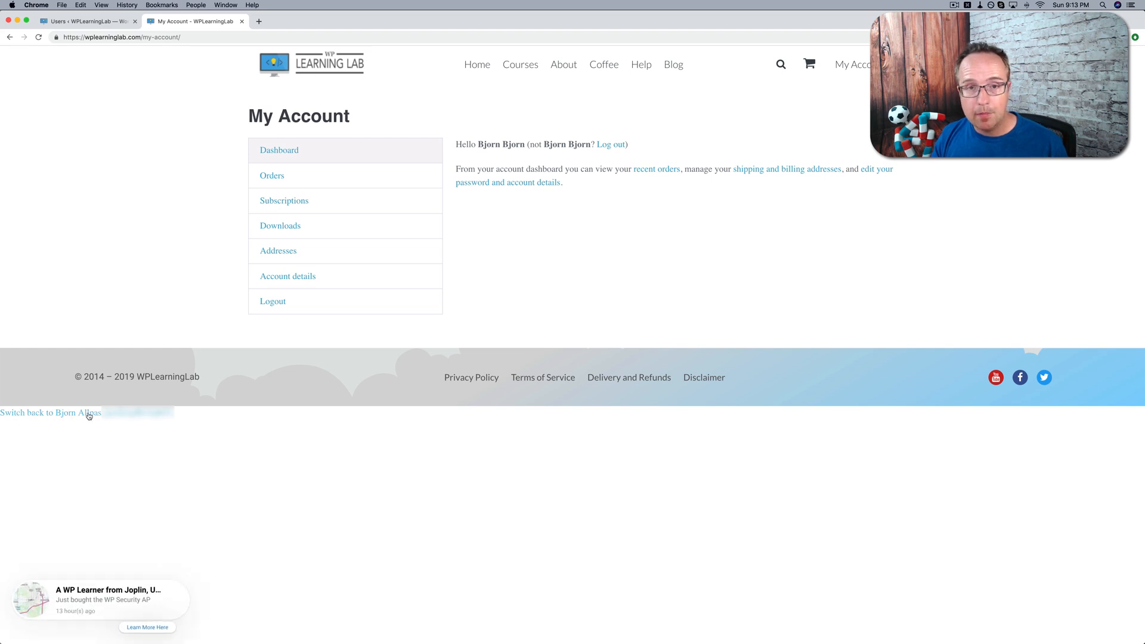
left_click(51, 413)
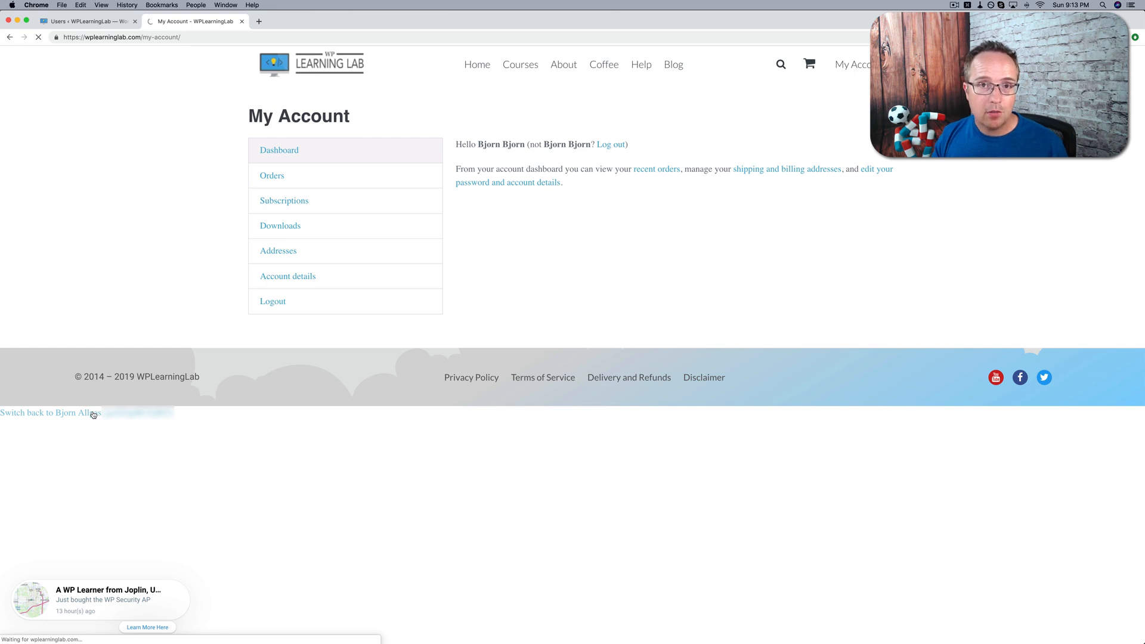
Return to the 'bjorn' Users list in wp-admin as administrator.
left_click(50, 412)
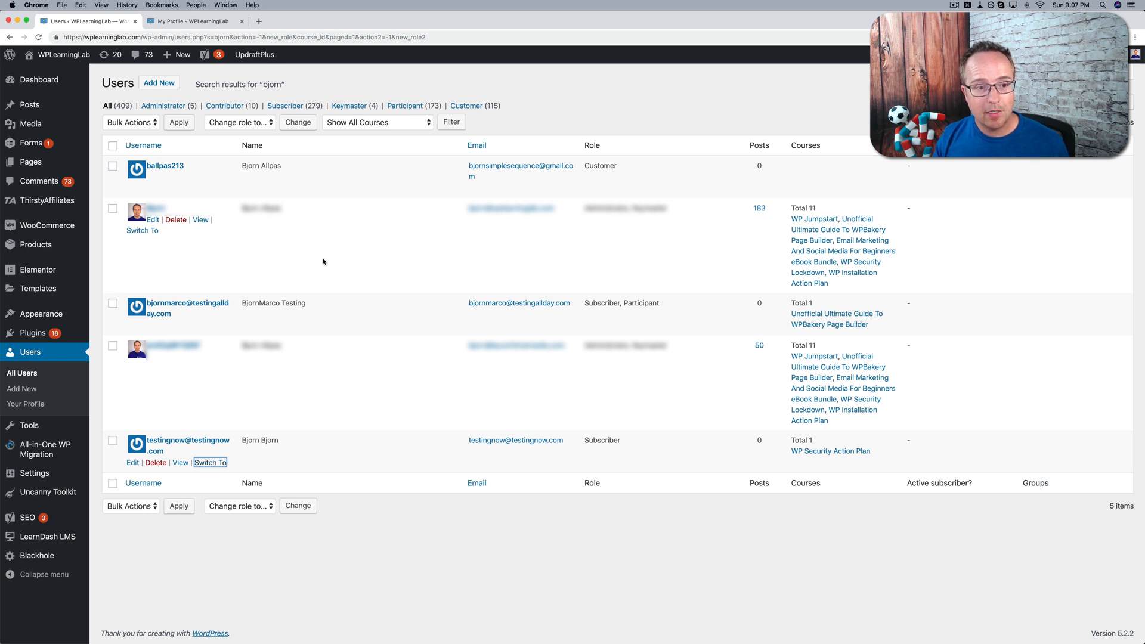
mouse_move(387, 378)
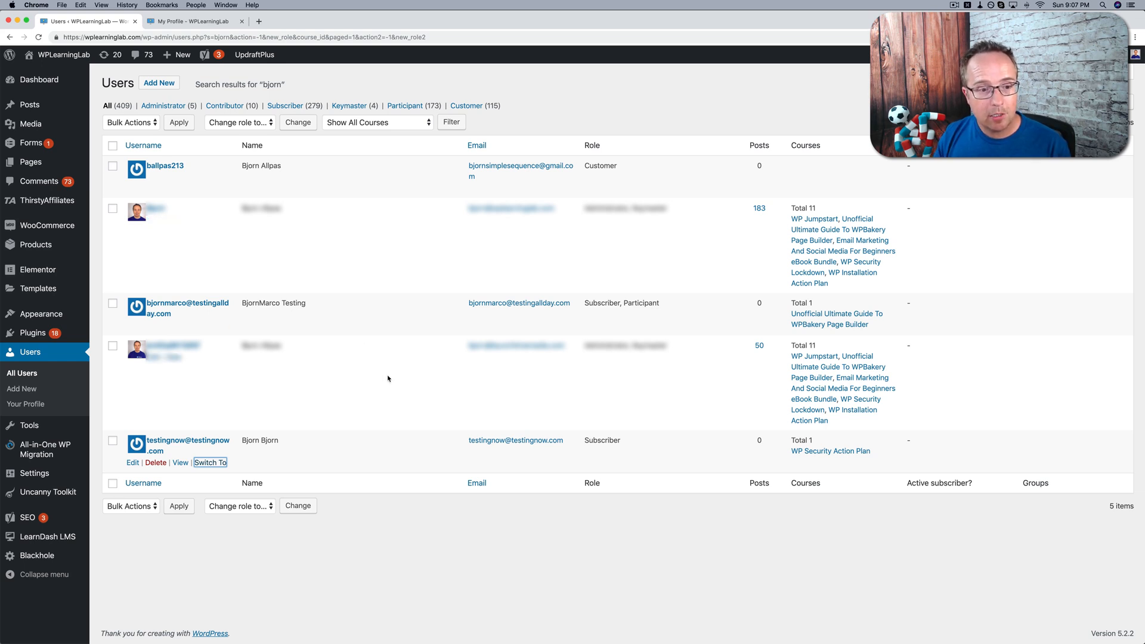